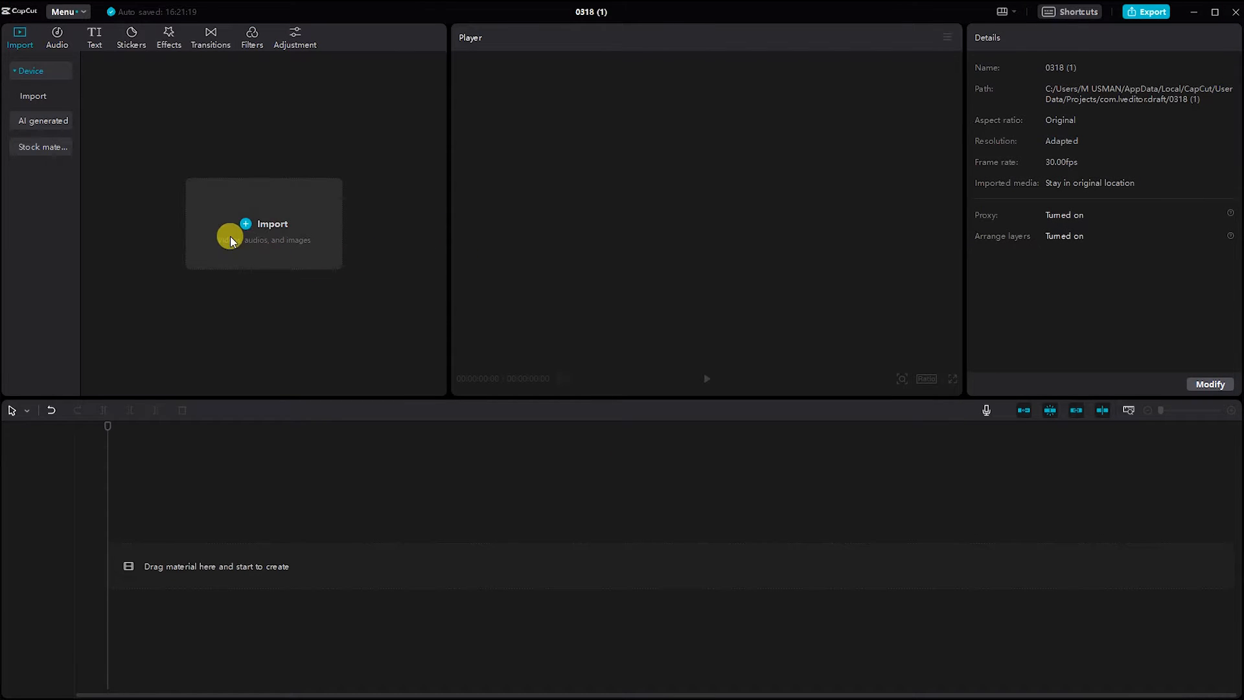
Step: Import the doll photo and gradient video, then place the photo on the timeline
{"action": "left_click", "coordinate": [265, 230]}
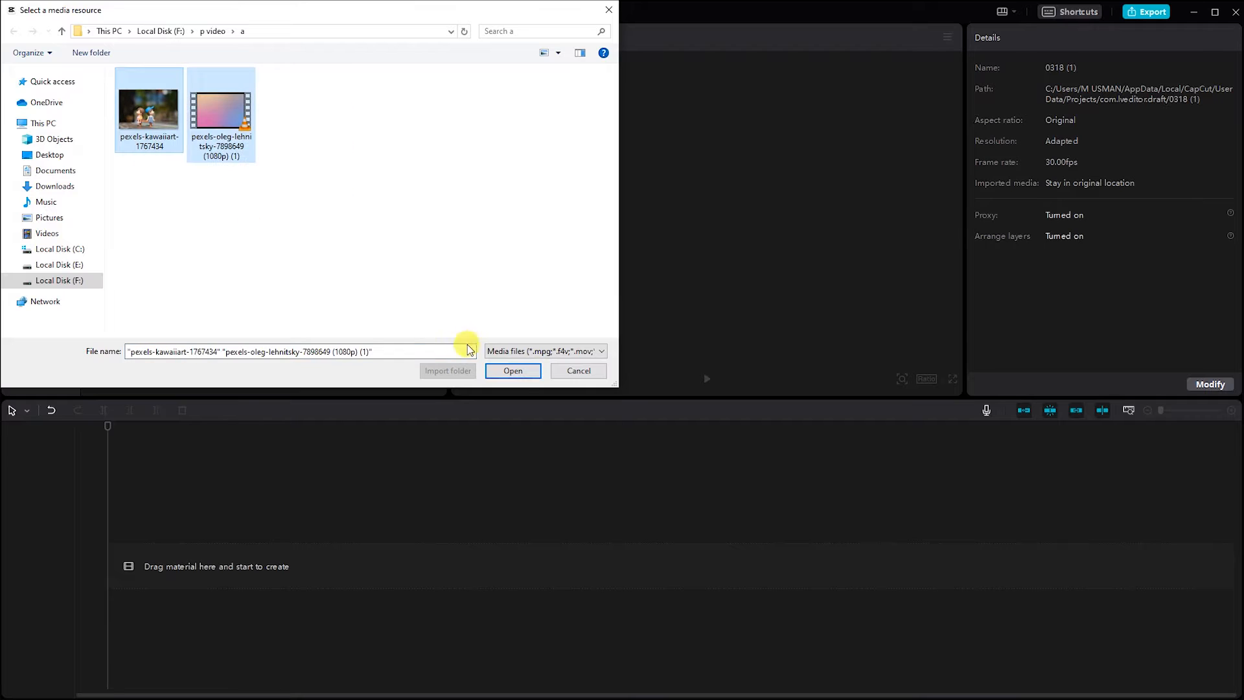
{"action": "left_click", "coordinate": [512, 370]}
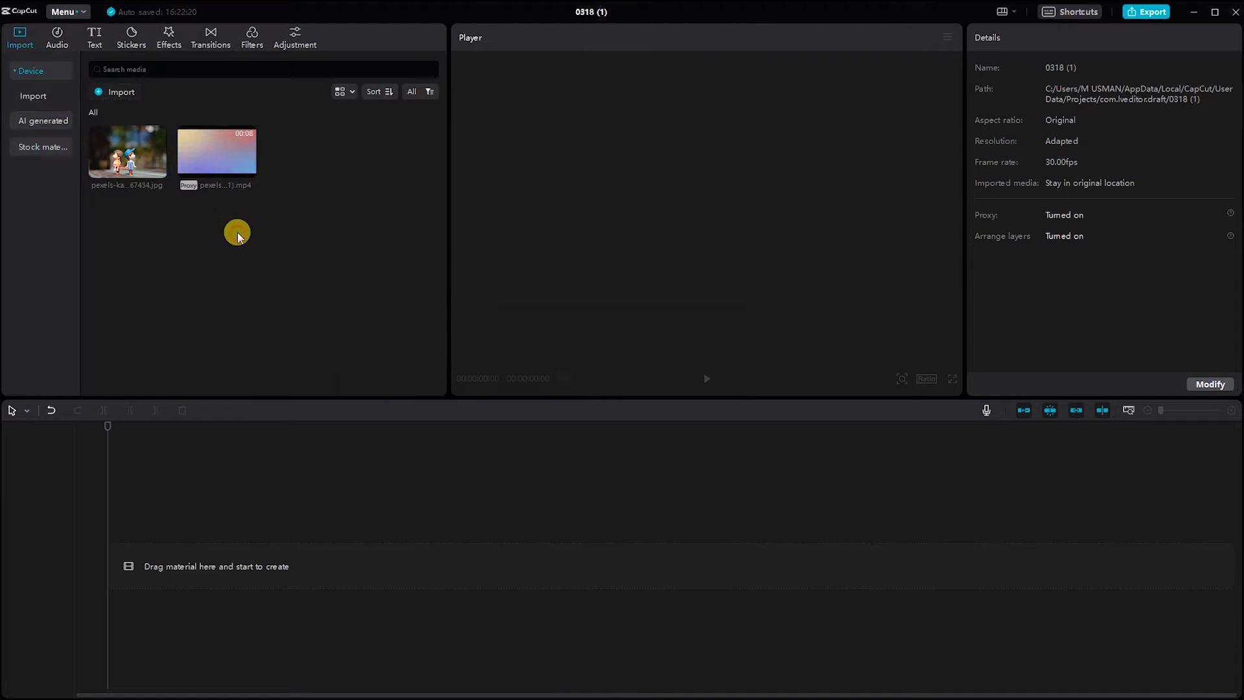
{"action": "left_click_drag", "start_coordinate": [127, 151], "coordinate": [123, 533]}
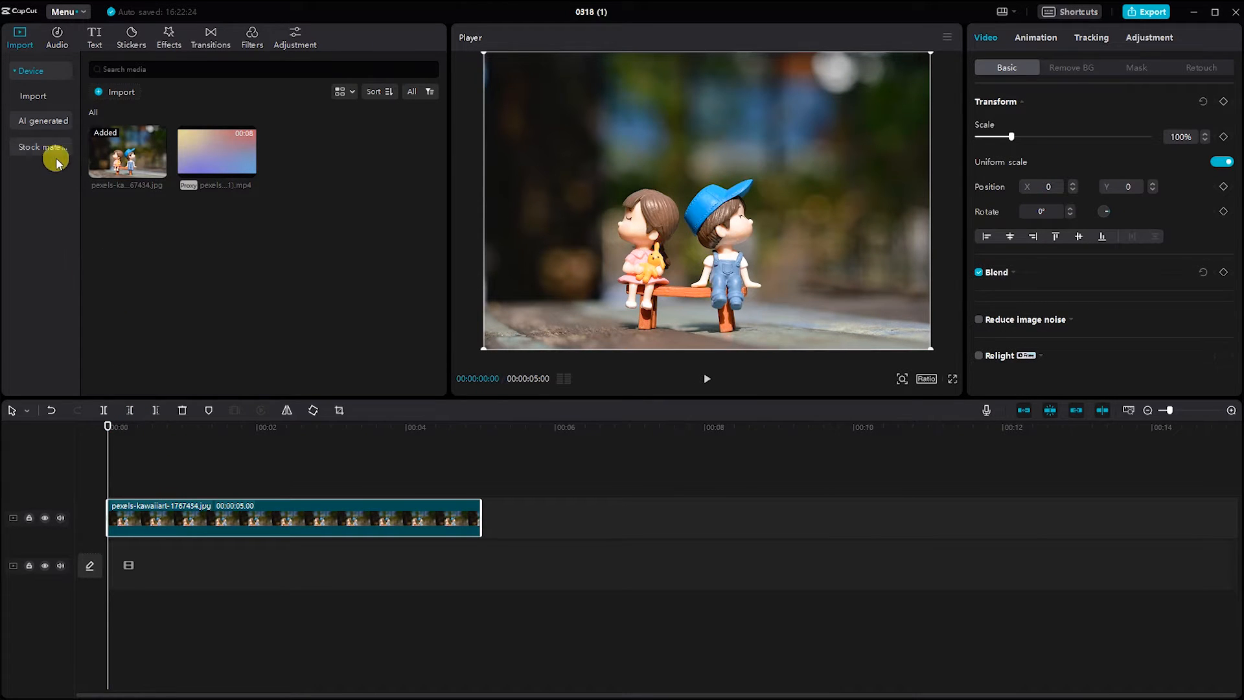
Step: Add a plain white stock clip beneath the photo, matching its five-second length
{"action": "left_click", "coordinate": [35, 147]}
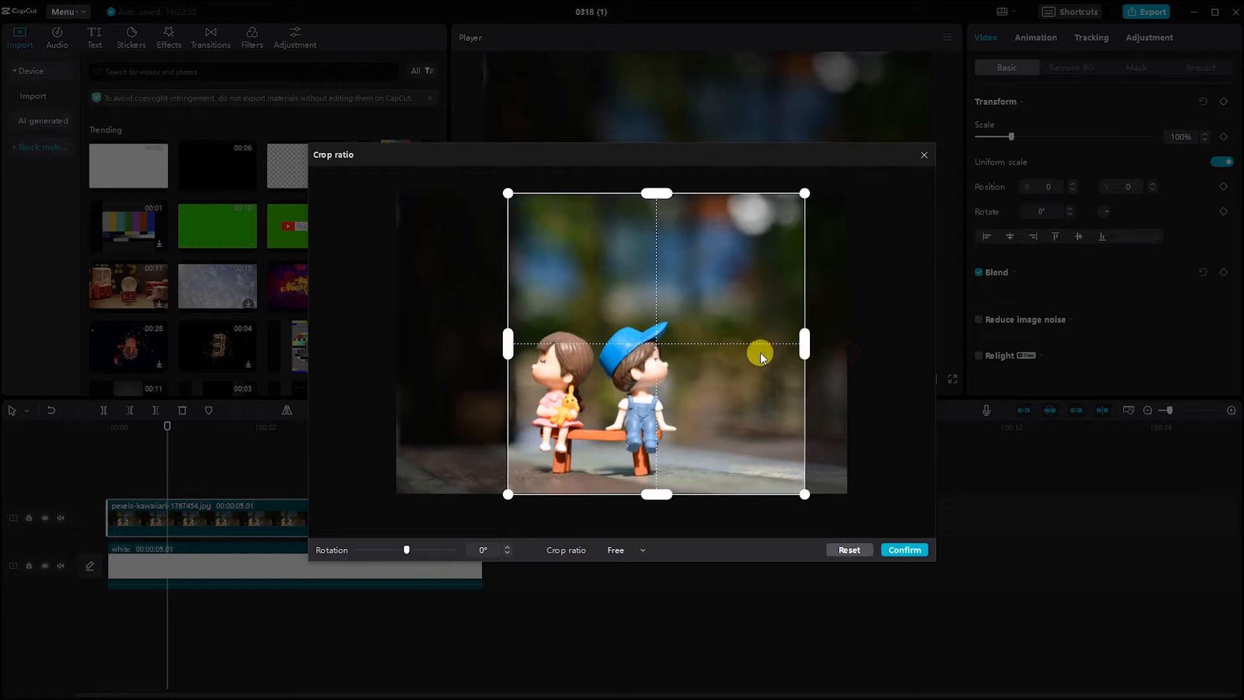
Step: Crop the doll photo to a tight frame around the two figures
{"action": "left_click_drag", "start_coordinate": [804, 343], "coordinate": [688, 344]}
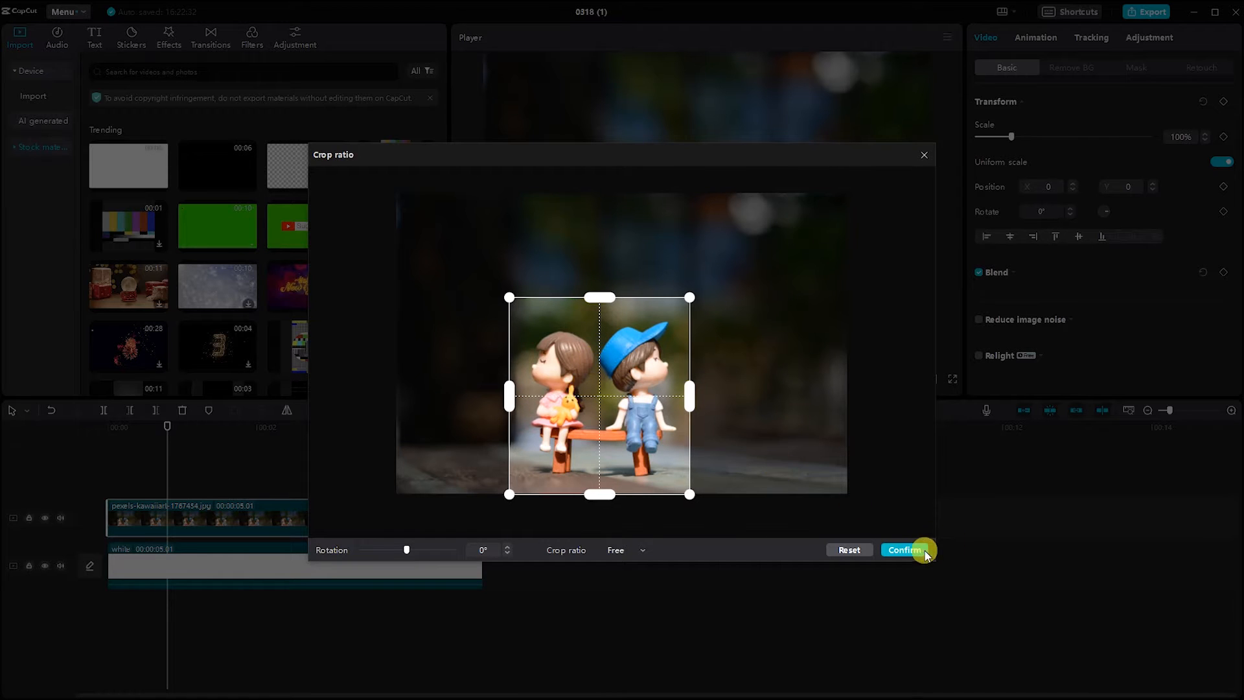
{"action": "left_click", "coordinate": [905, 550]}
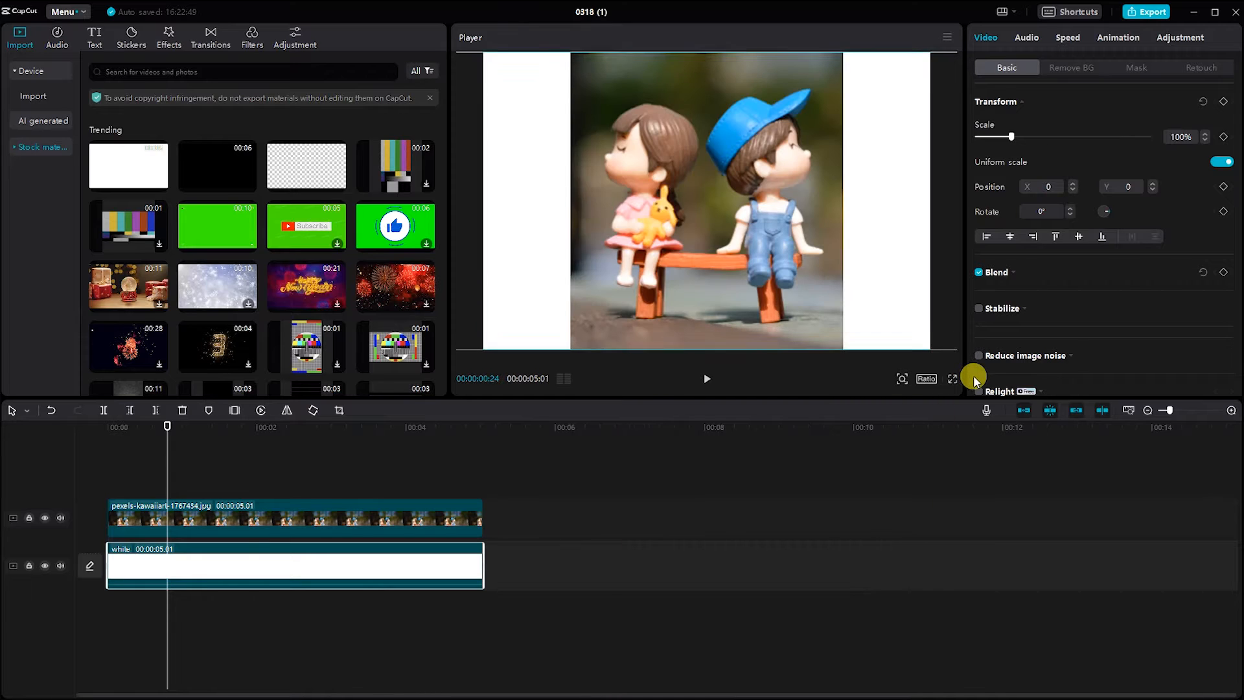
Step: Set the project ratio to 16:9 and shrink the cropped photo on the canvas
{"action": "left_click", "coordinate": [926, 378]}
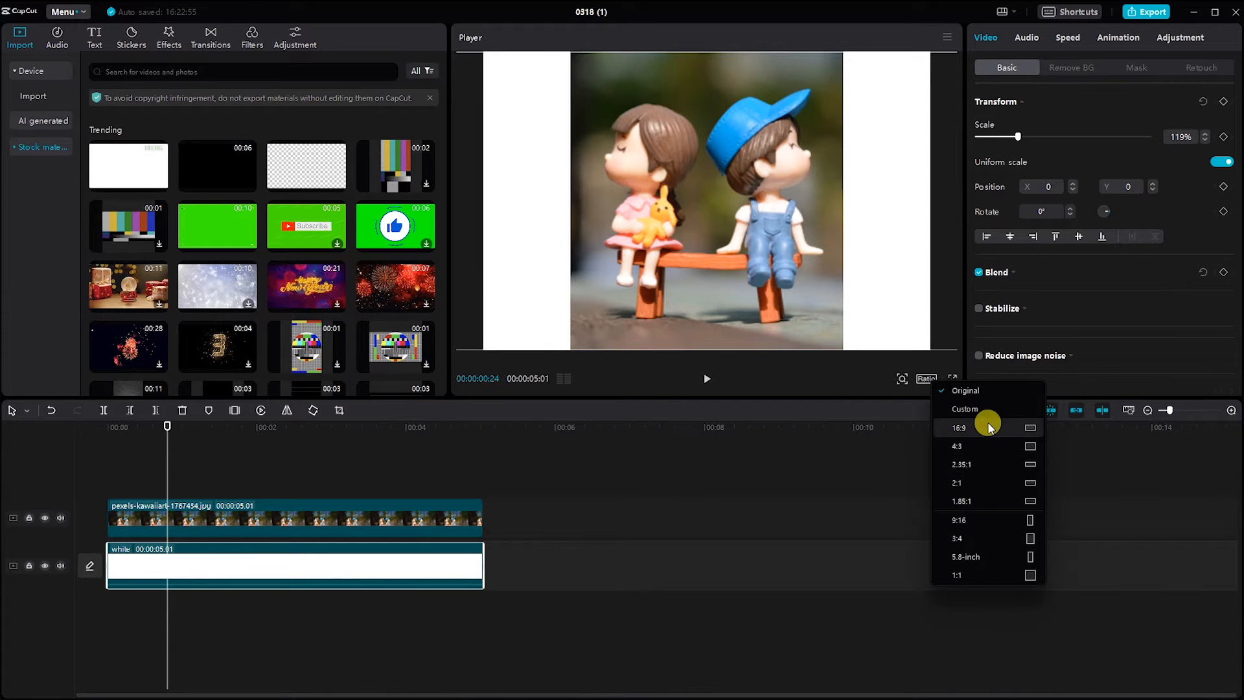
{"action": "left_click", "coordinate": [960, 428]}
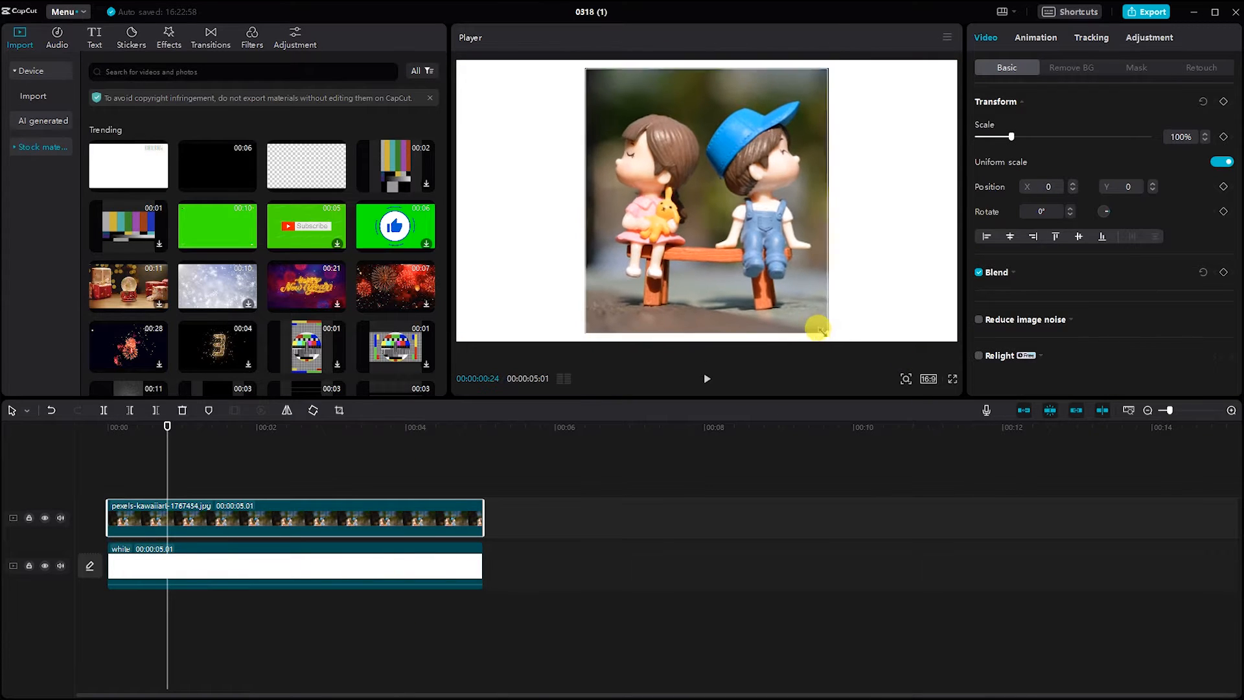
{"action": "left_click_drag", "start_coordinate": [817, 328], "coordinate": [706, 282]}
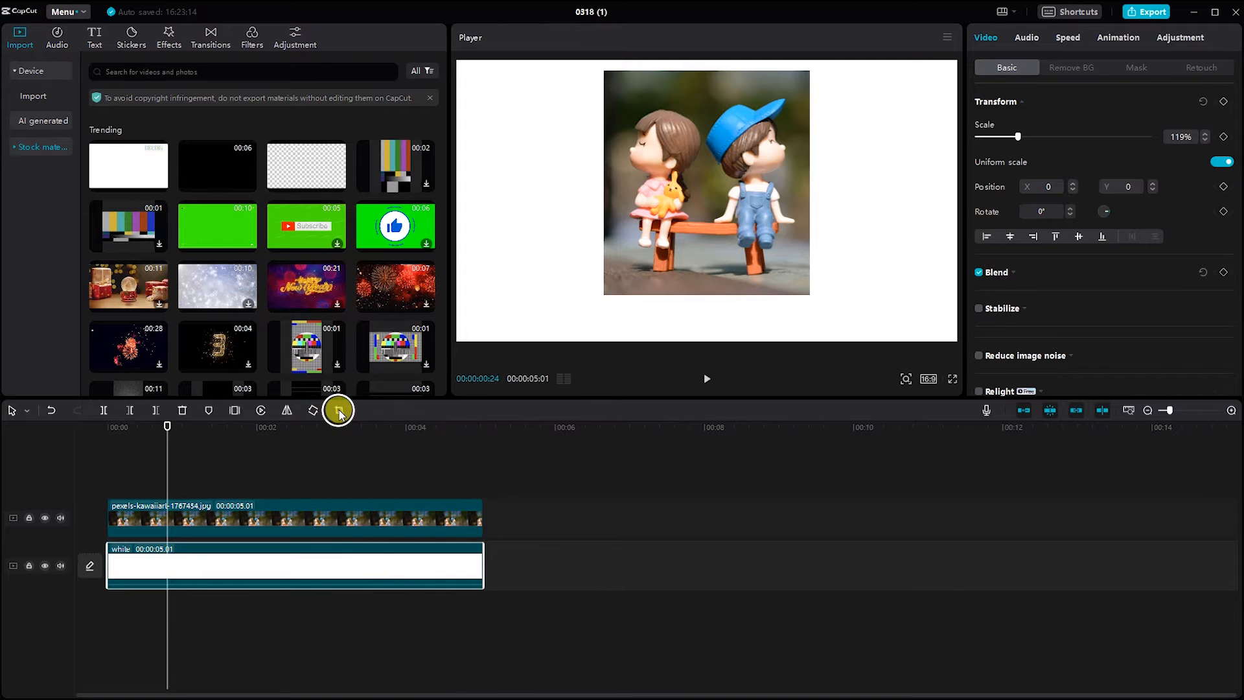
Step: Crop the white clip into a portrait card framing the photo, and add default text
{"action": "left_click", "coordinate": [336, 410]}
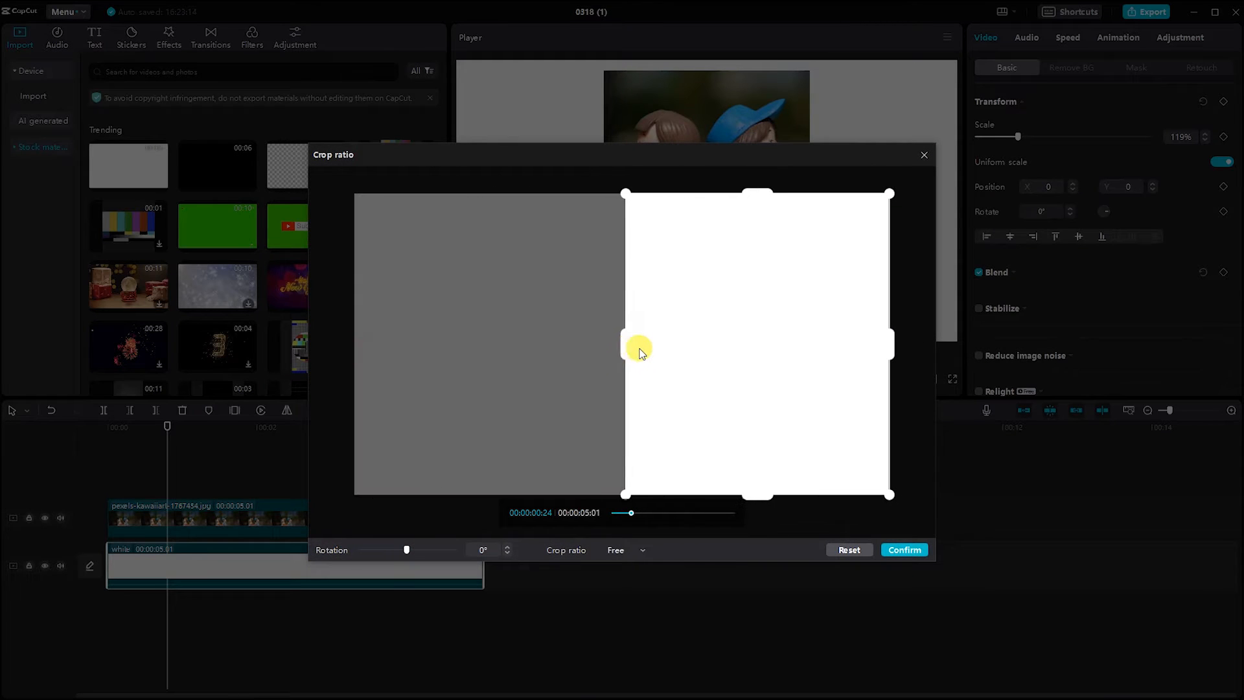
{"action": "left_click", "coordinate": [903, 549]}
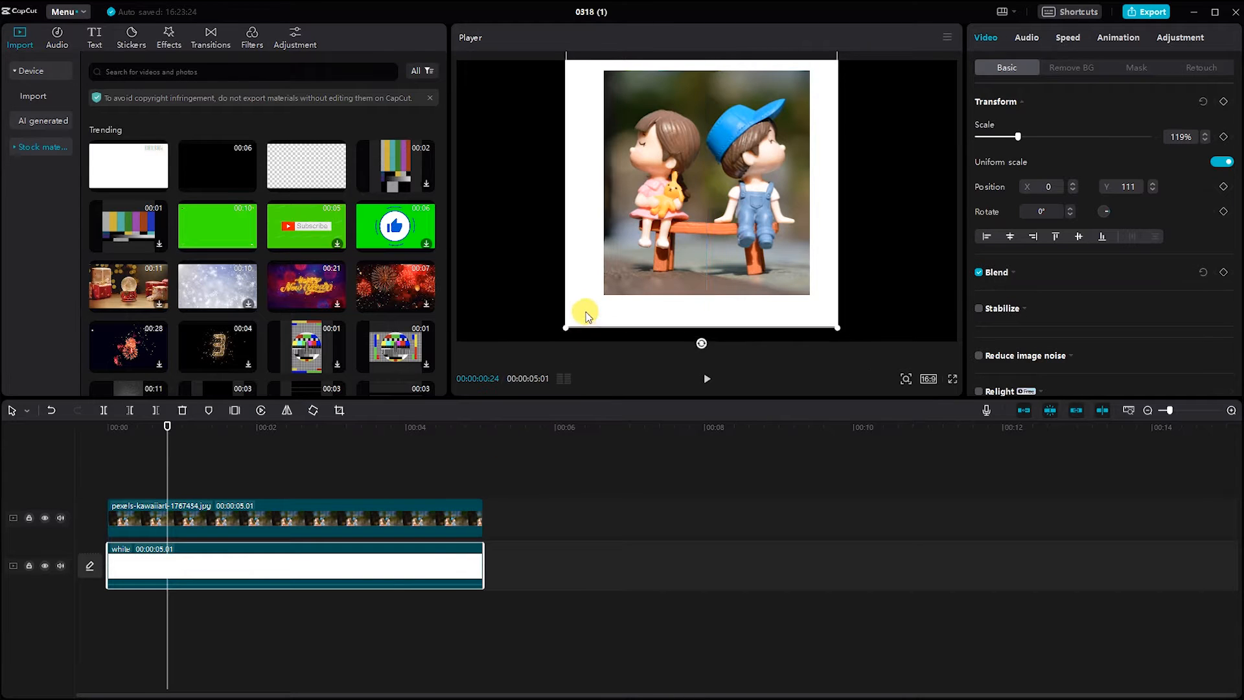
{"action": "left_click_drag", "start_coordinate": [586, 311], "coordinate": [809, 325]}
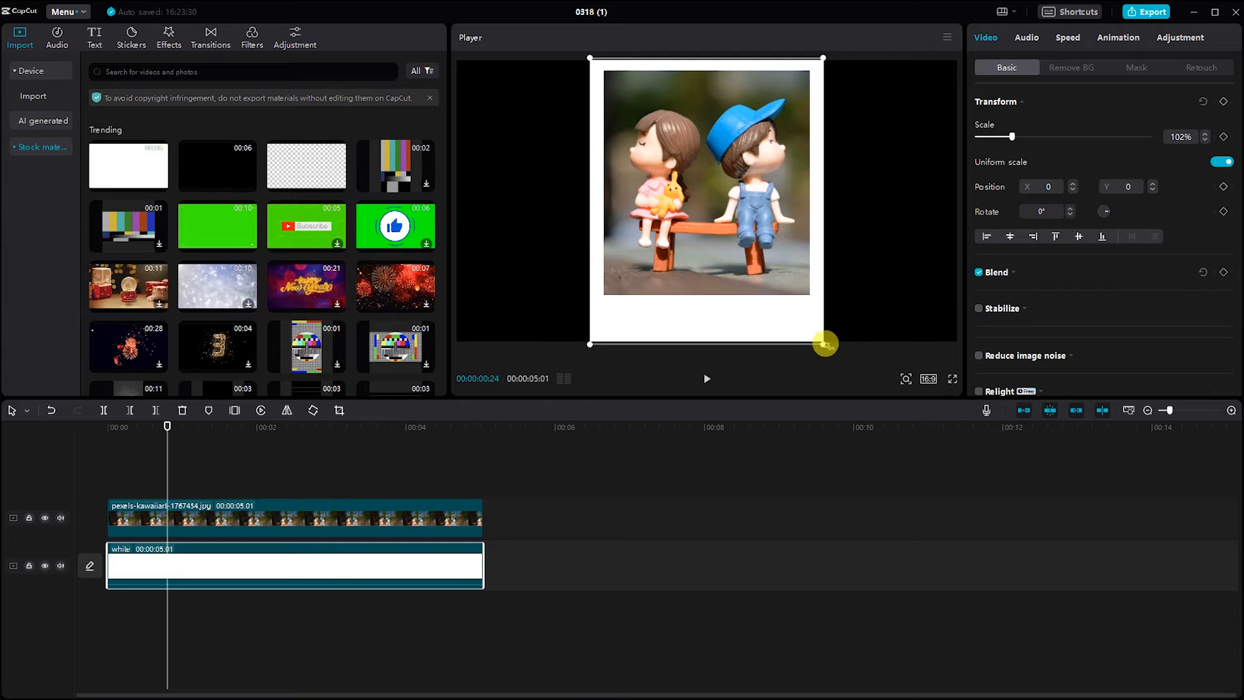
{"action": "left_click_drag", "start_coordinate": [824, 344], "coordinate": [754, 318]}
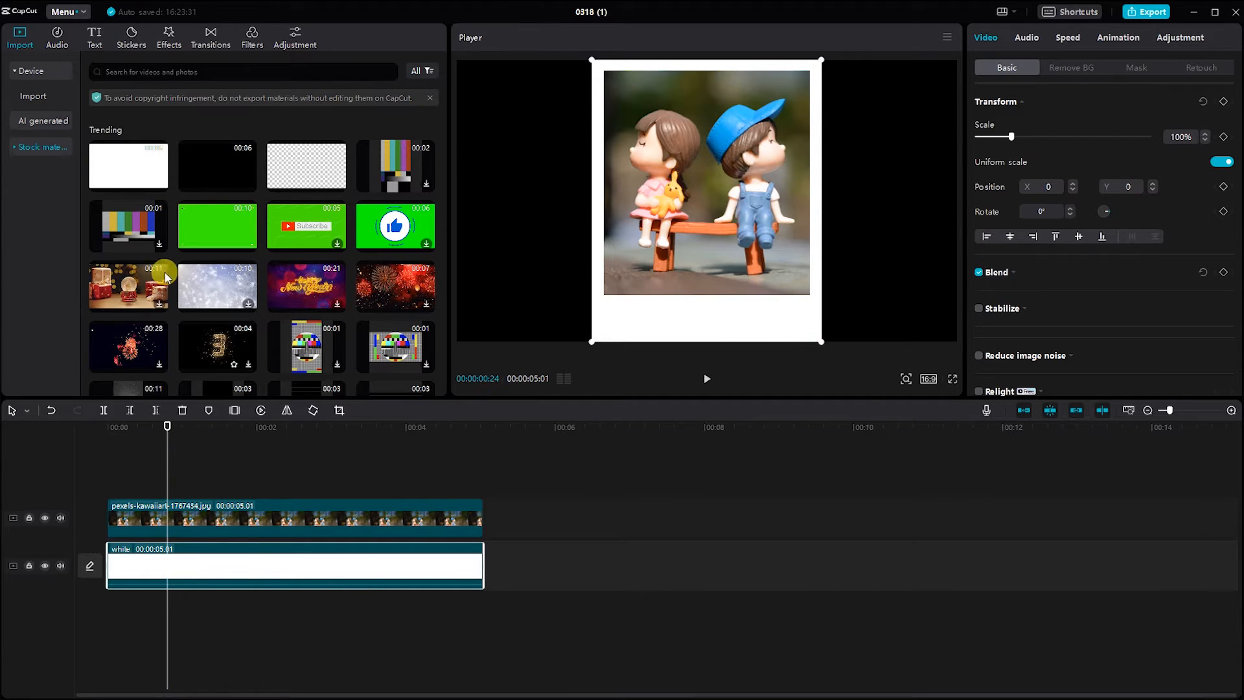
{"action": "left_click", "coordinate": [93, 36]}
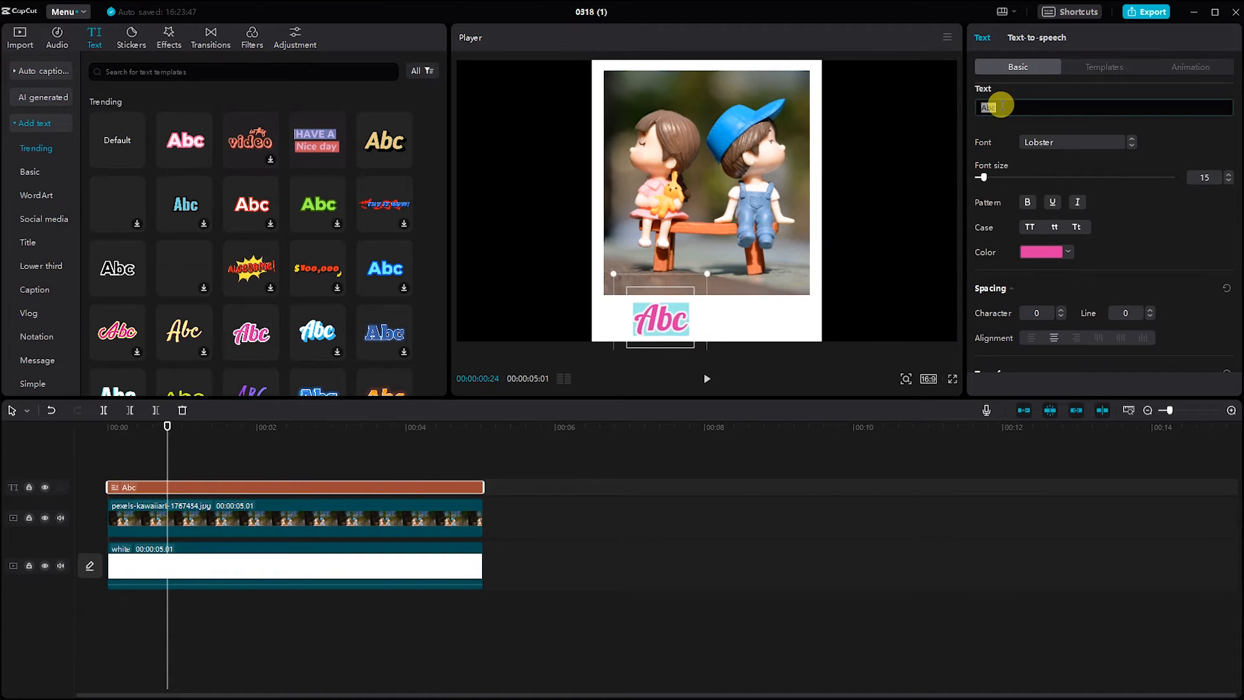
Step: Type 'Photo Caption 1' into the text layer below the photo
{"action": "type", "text": "photo"}
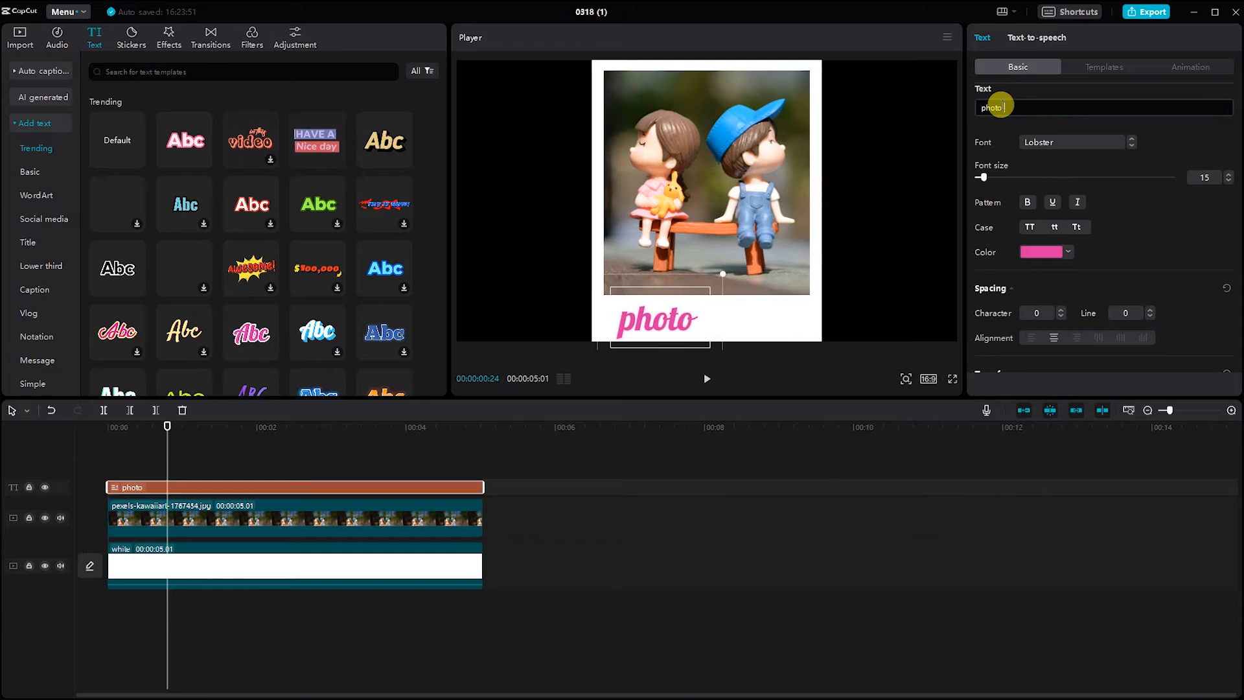
{"action": "type", "text": "captio"}
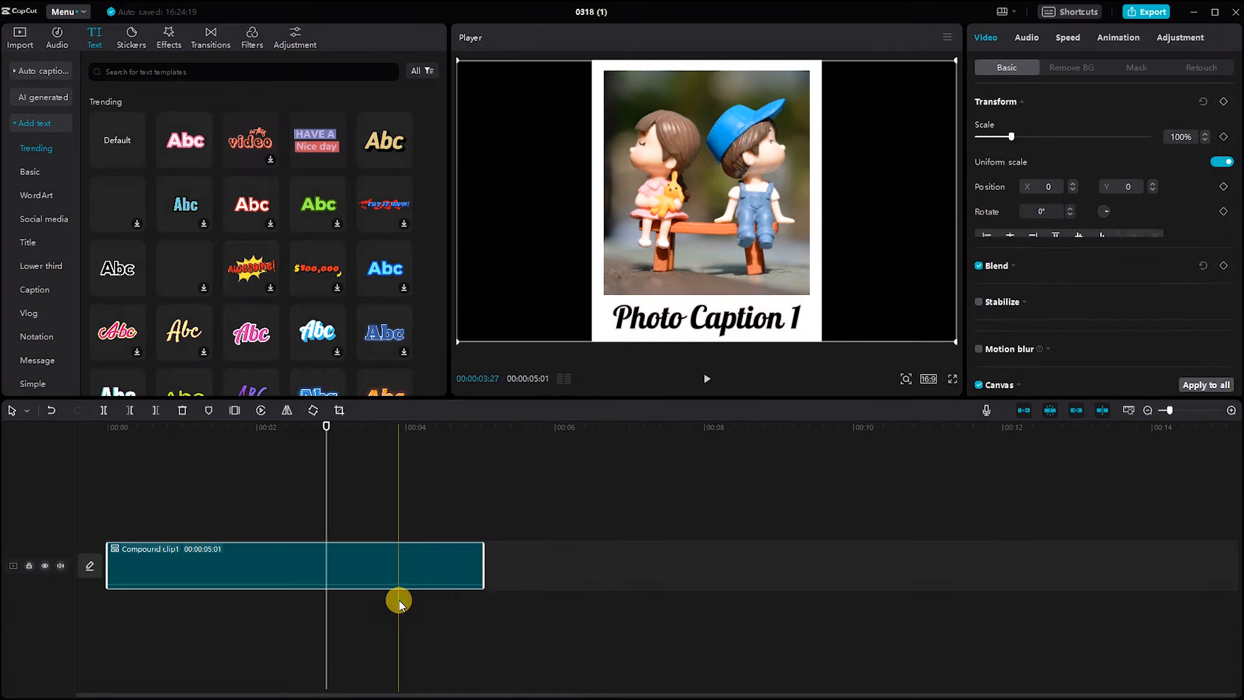
Step: Tilt the framed card to -5° and scale it to 81% at 0:00
{"action": "left_click_drag", "start_coordinate": [1022, 135], "coordinate": [1009, 136]}
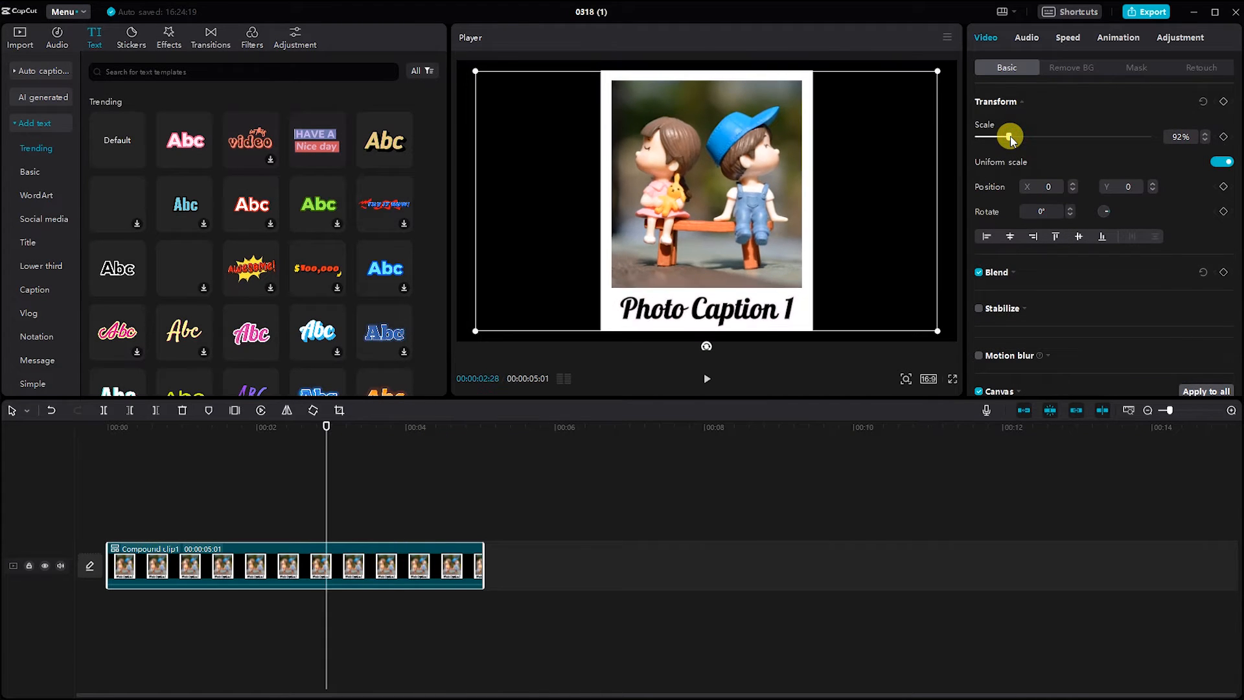
{"action": "left_click_drag", "start_coordinate": [1010, 136], "coordinate": [1006, 136]}
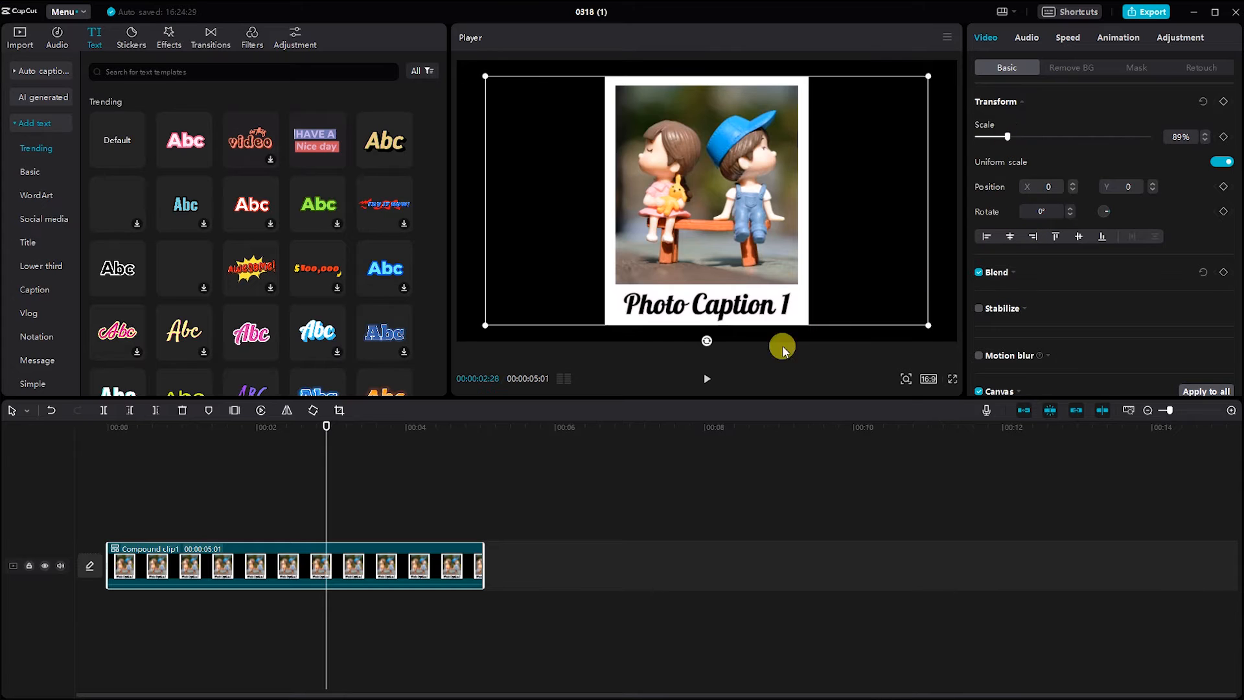
{"action": "left_click_drag", "start_coordinate": [781, 347], "coordinate": [907, 63]}
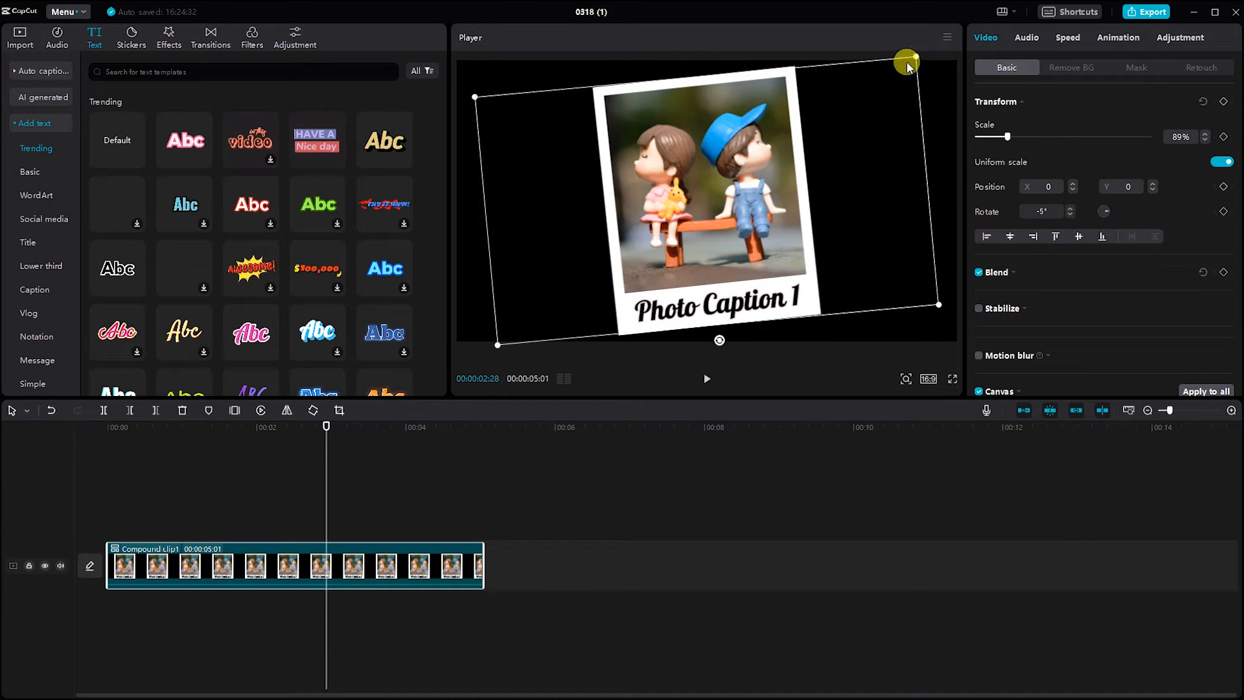
{"action": "left_click_drag", "start_coordinate": [907, 62], "coordinate": [898, 70]}
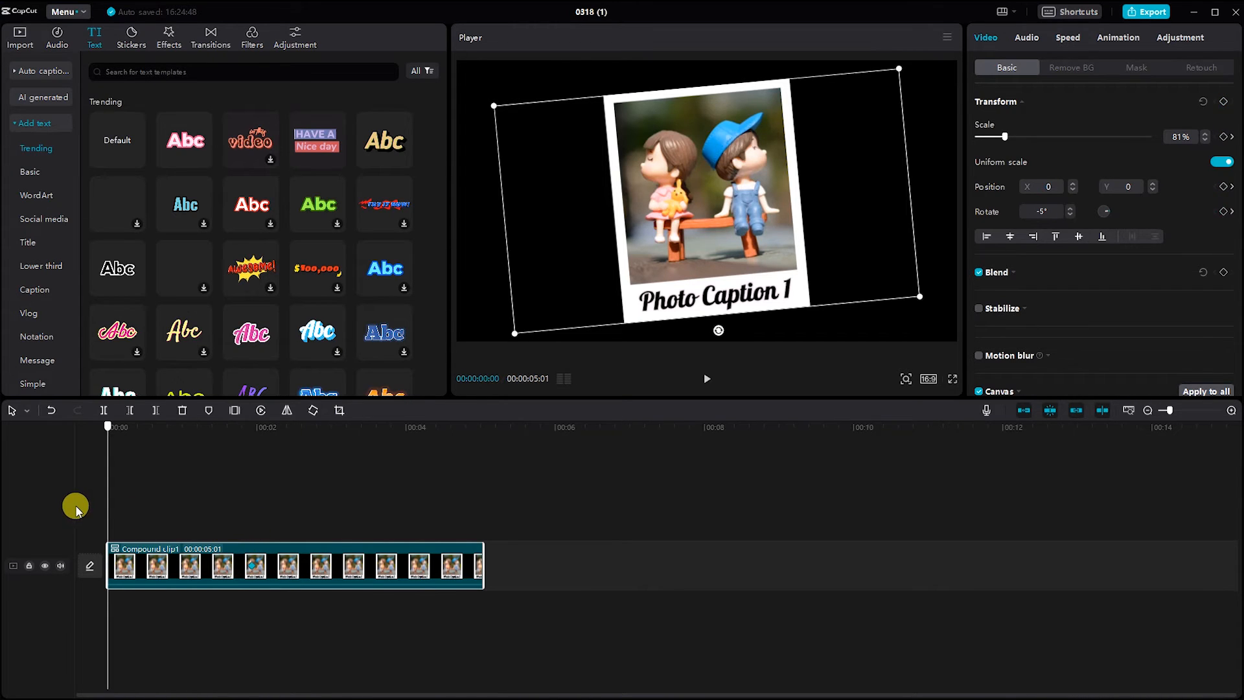
{"action": "mouse_move", "coordinate": [898, 68]}
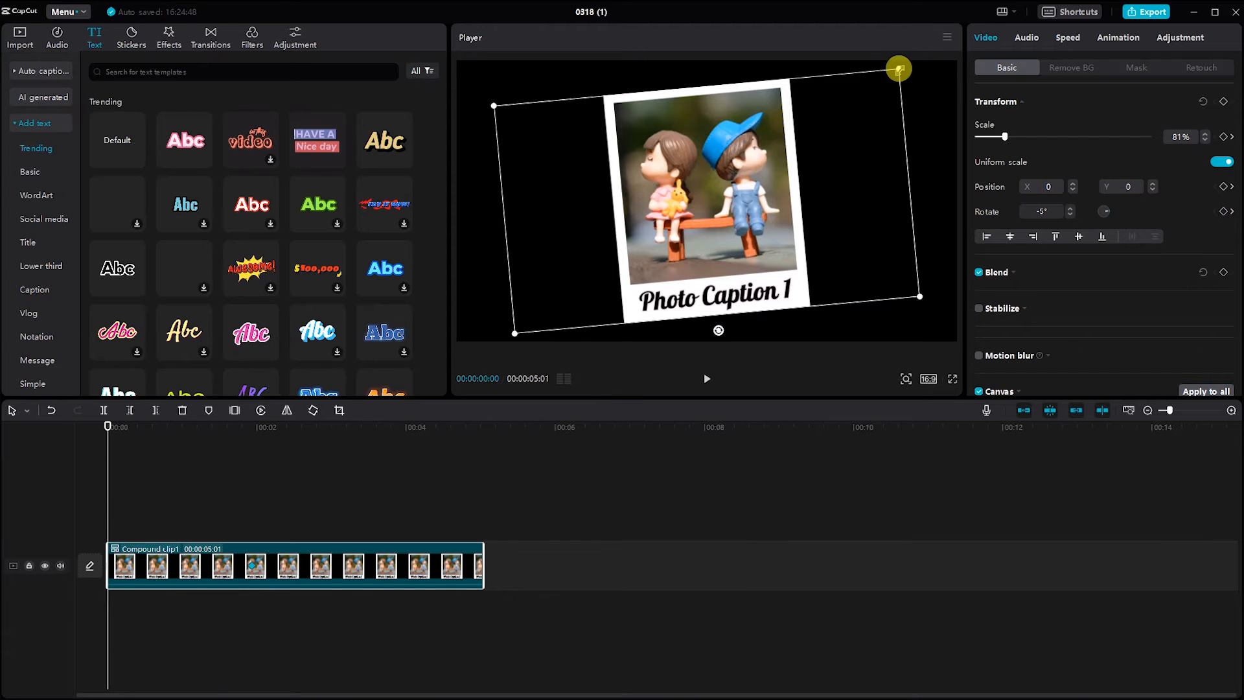
Step: At the first frame, tilt the card to -15° and shrink it near the left edge
{"action": "left_click_drag", "start_coordinate": [899, 64], "coordinate": [935, 261]}
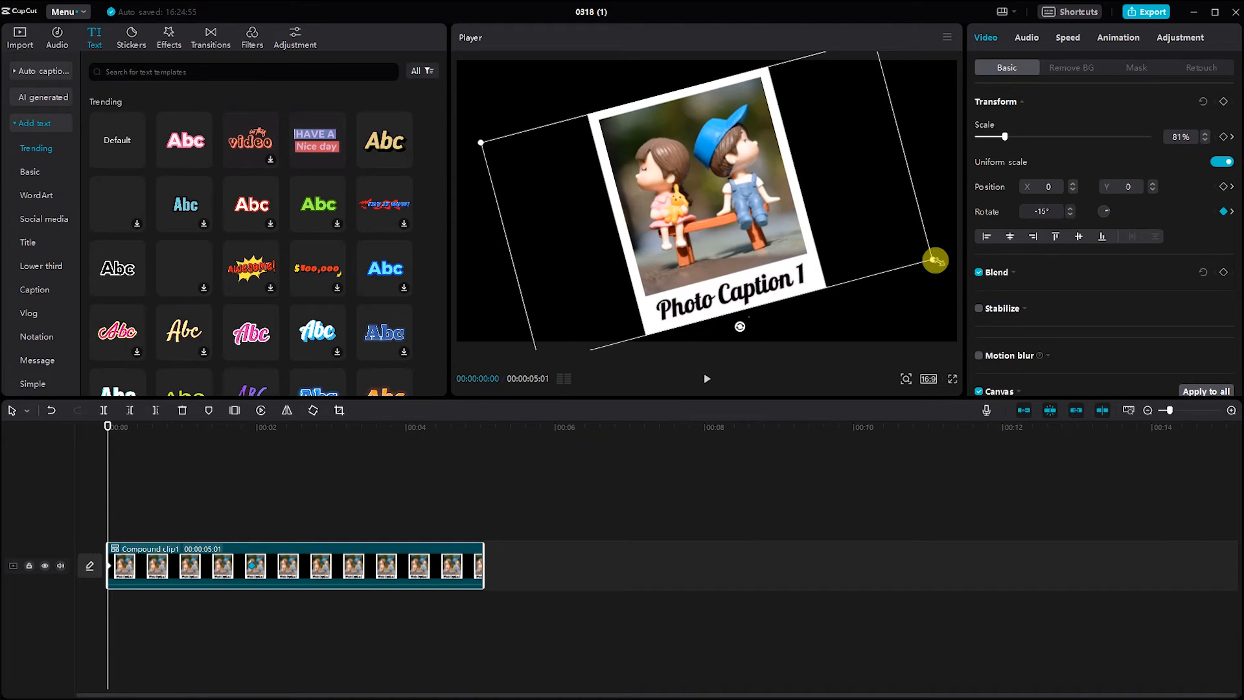
{"action": "left_click_drag", "start_coordinate": [934, 260], "coordinate": [710, 222]}
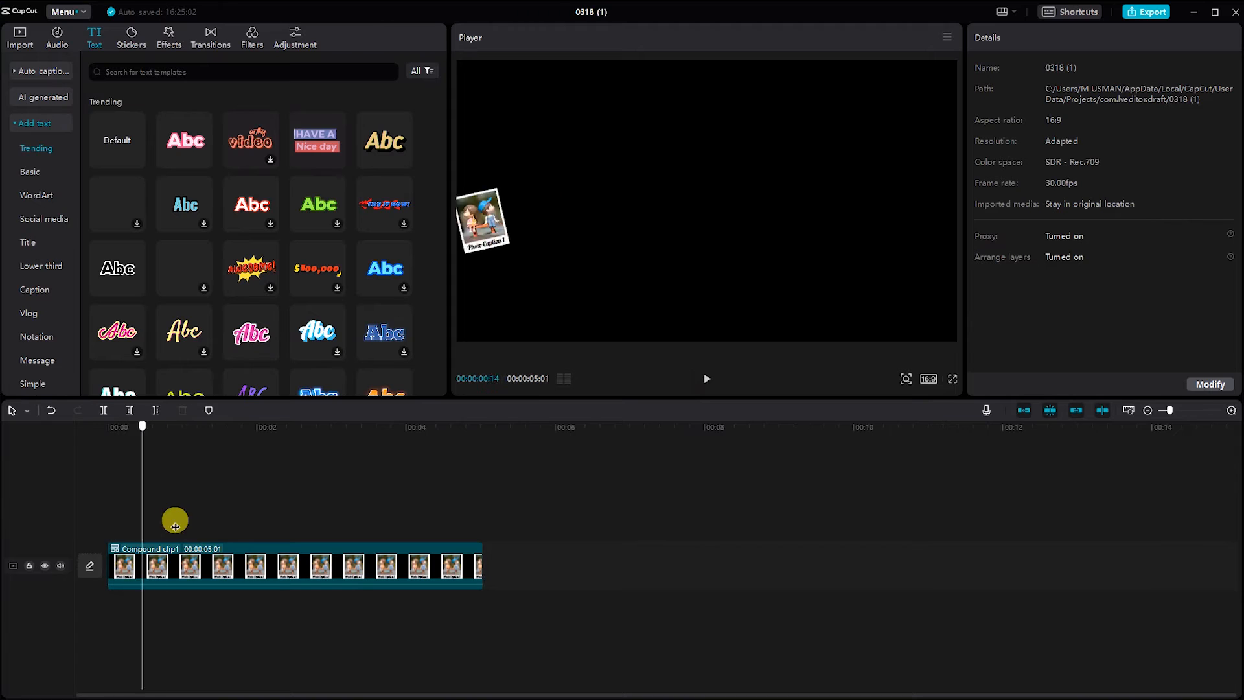
Step: Import the background JPG and gradient MP4 to use behind the framed card
{"action": "left_click", "coordinate": [20, 36]}
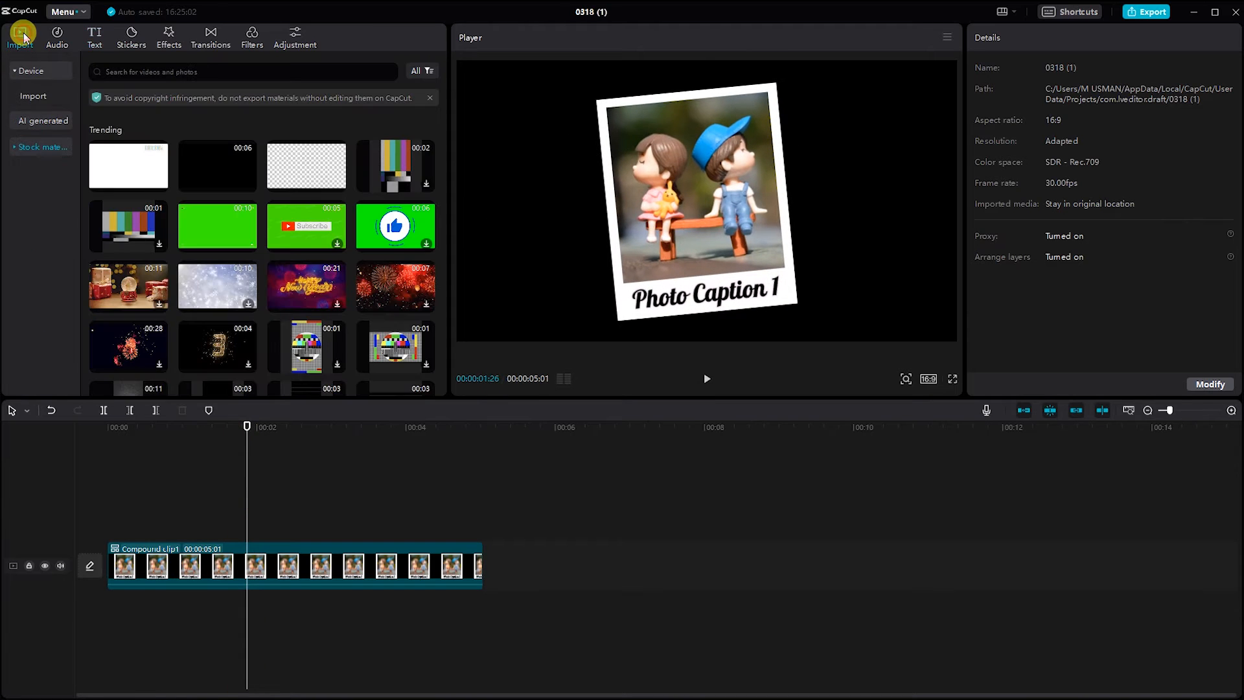
{"action": "left_click", "coordinate": [34, 96]}
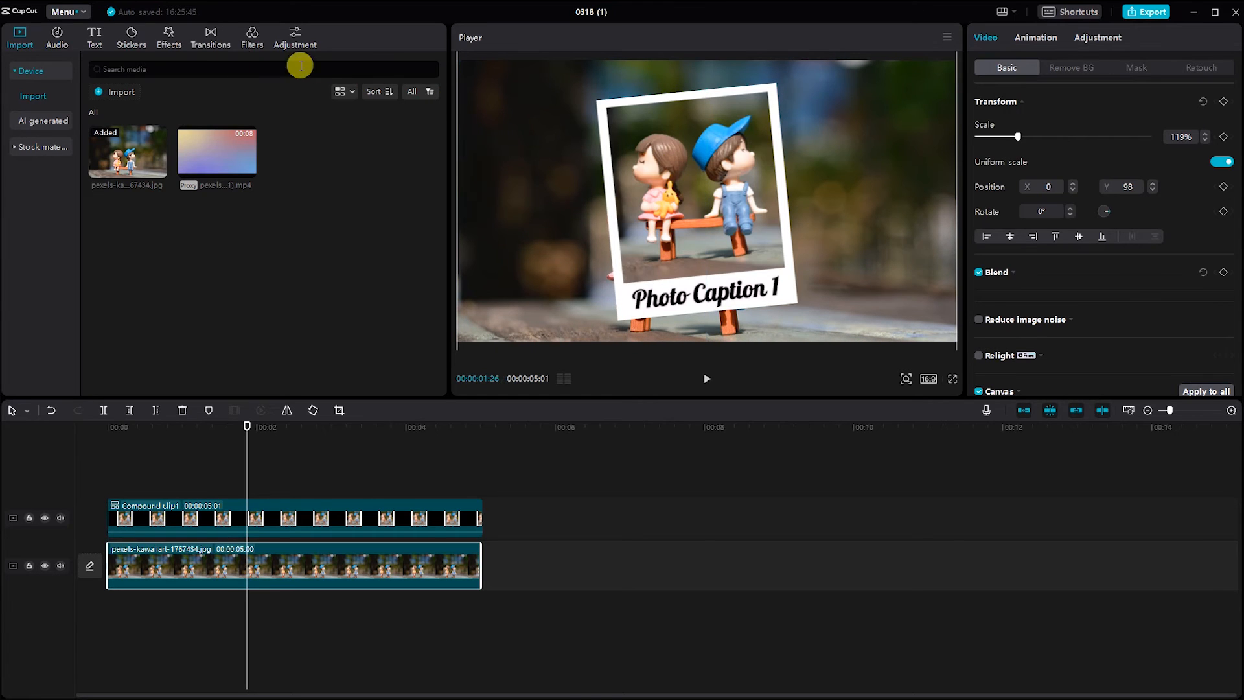
Step: Apply the Blur effect to the background photo at strength 20
{"action": "left_click", "coordinate": [169, 36]}
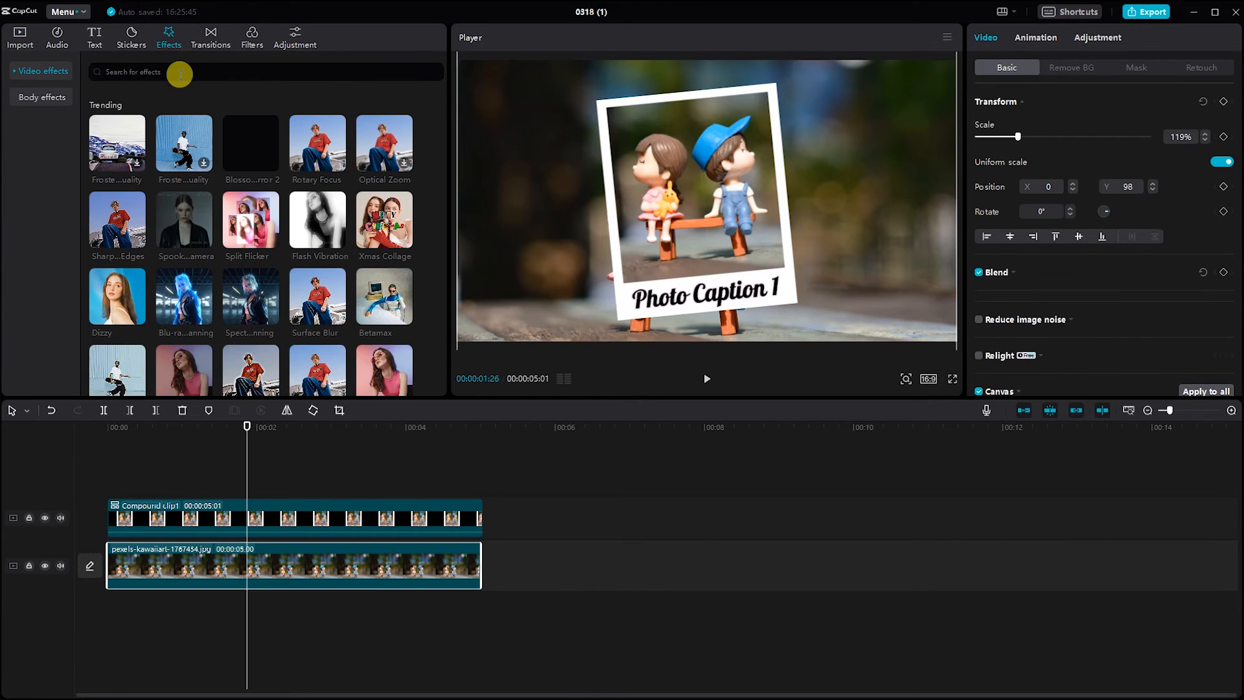
{"action": "type", "text": "blur"}
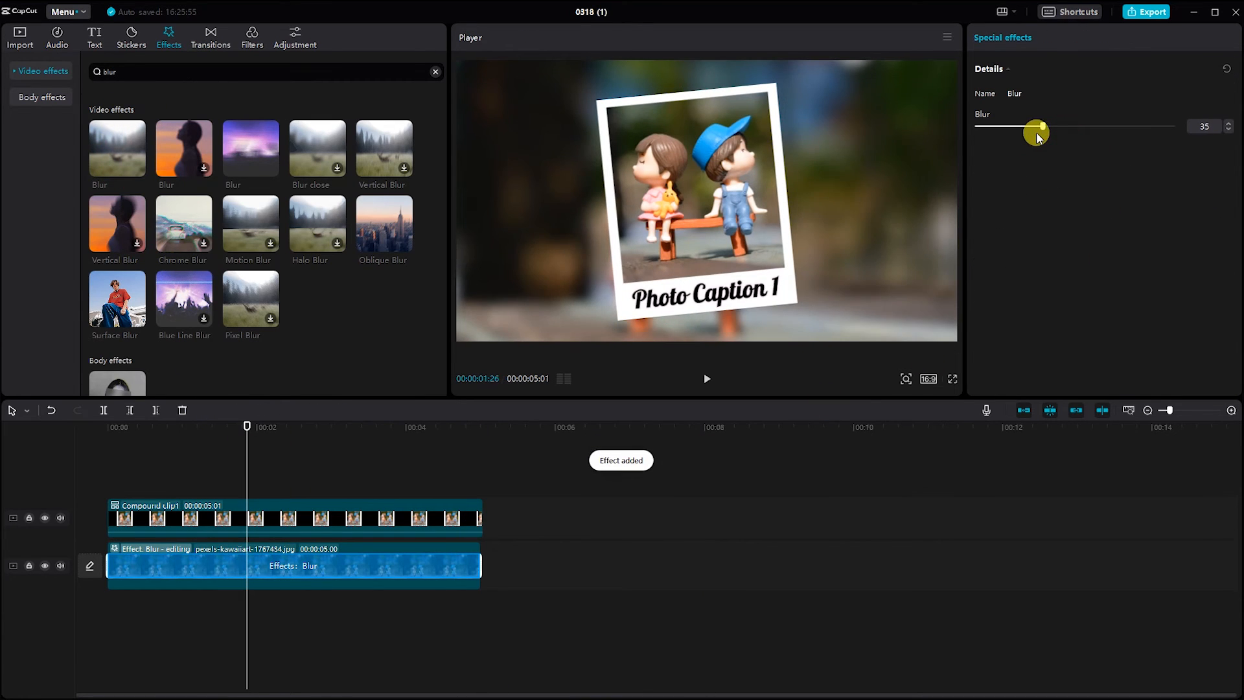
{"action": "left_click_drag", "start_coordinate": [1037, 130], "coordinate": [1018, 125]}
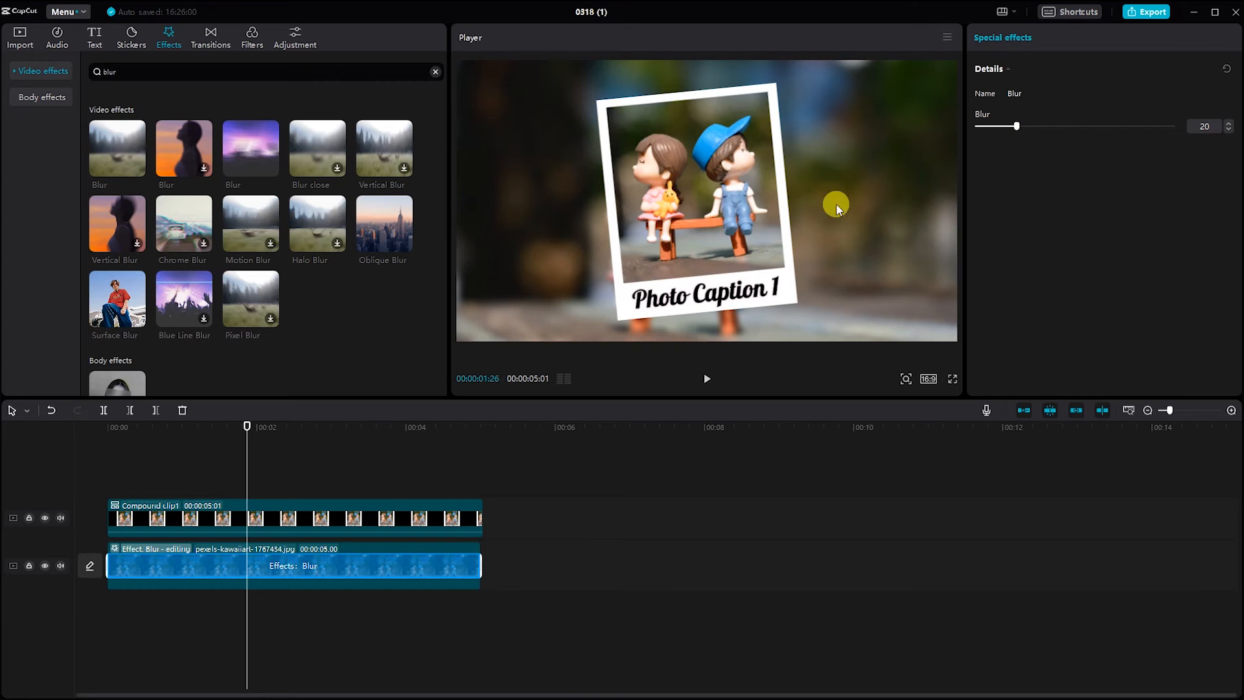
Step: Preview the animation playback, then return to the imported media
{"action": "left_click", "coordinate": [705, 378]}
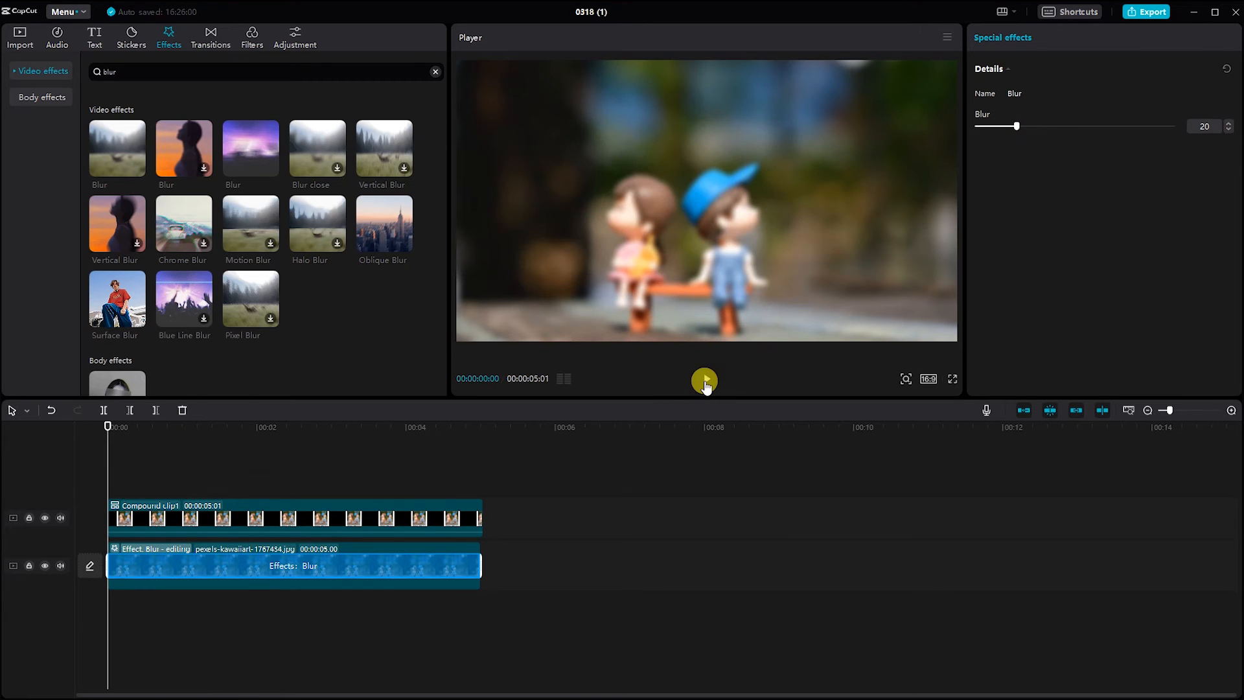
{"action": "left_click", "coordinate": [704, 381]}
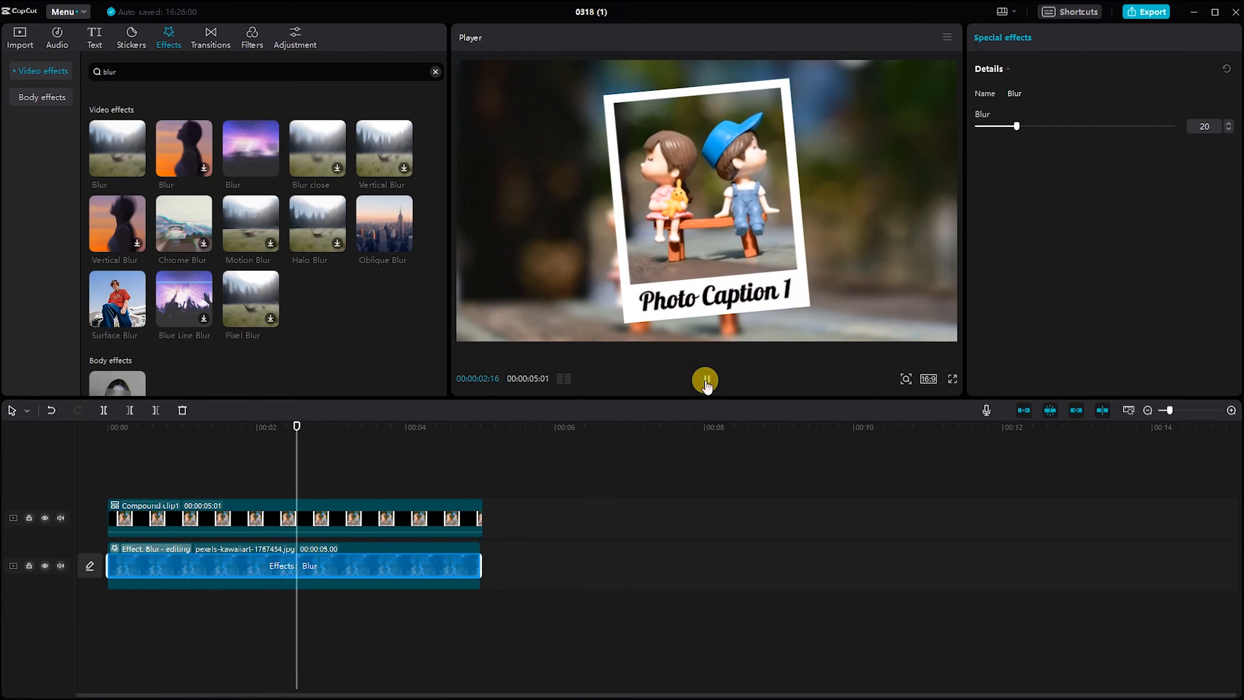
{"action": "left_click", "coordinate": [704, 378]}
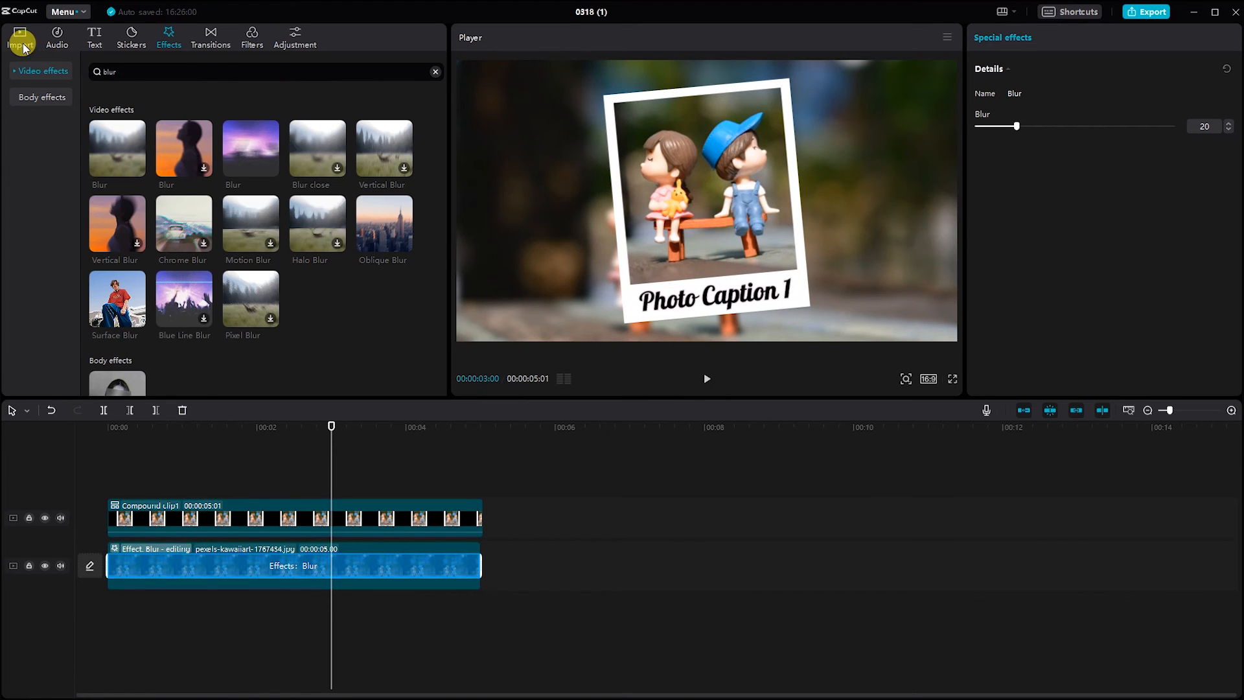
{"action": "left_click", "coordinate": [20, 36]}
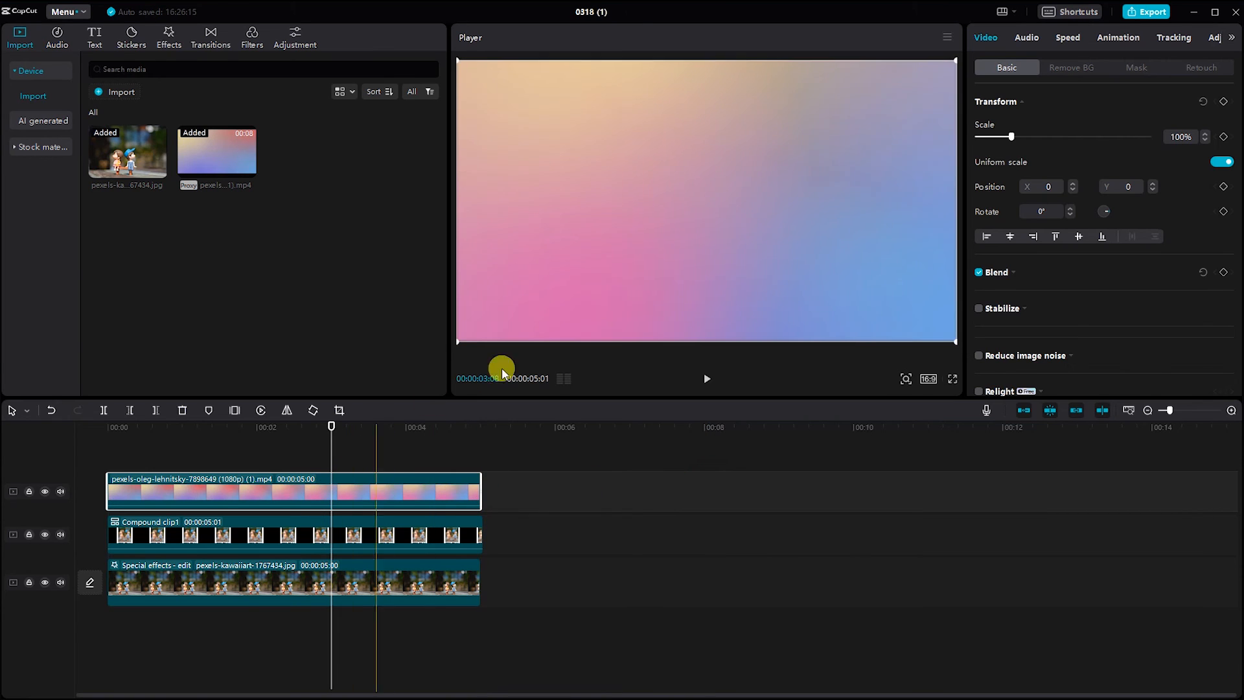
Step: Blend the gradient video in Overlay mode and lower its opacity to 38%
{"action": "left_click", "coordinate": [994, 272]}
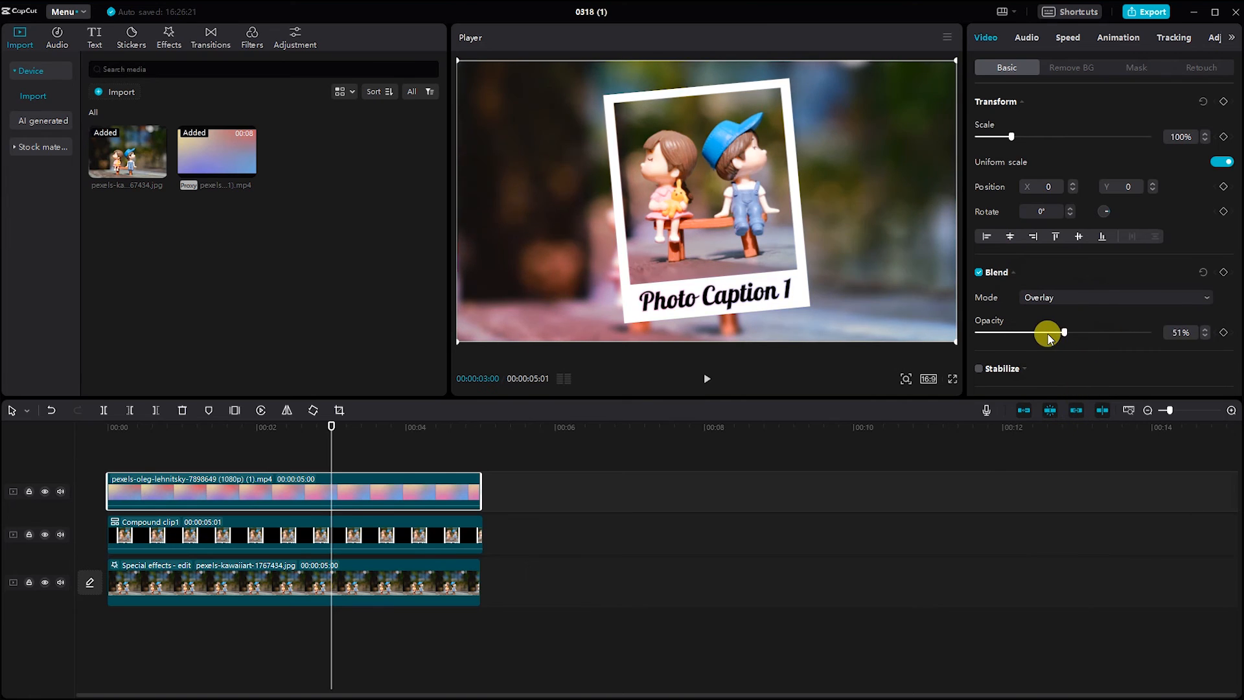
{"action": "left_click_drag", "start_coordinate": [1063, 331], "coordinate": [1043, 331]}
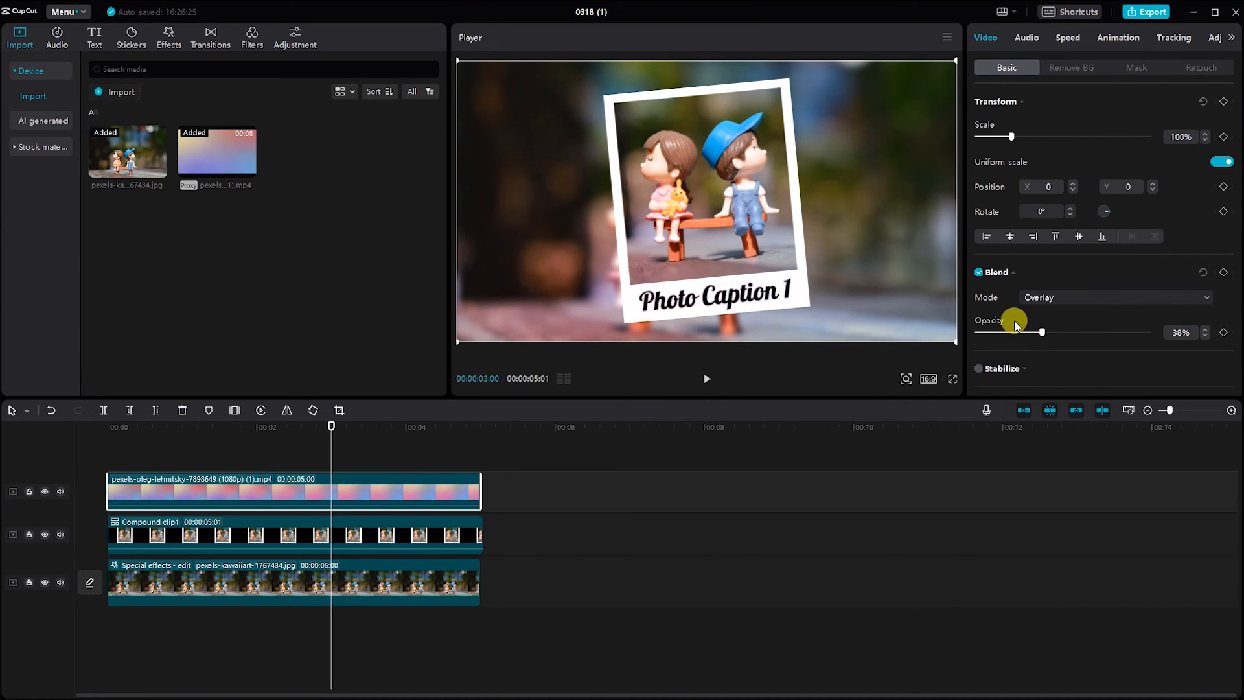